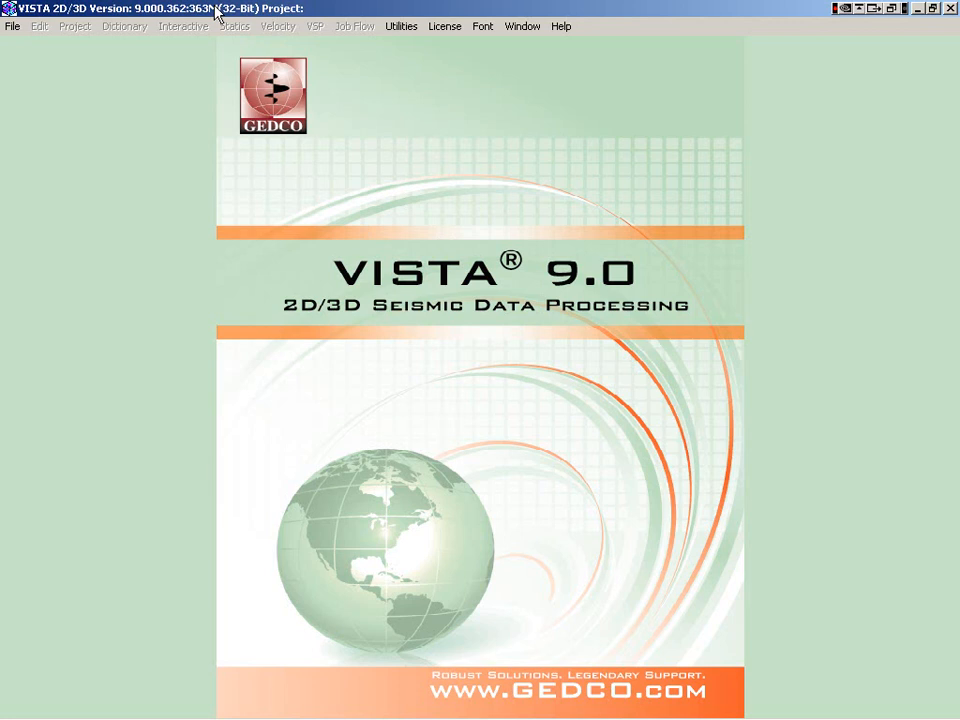
mouse_move(595, 20)
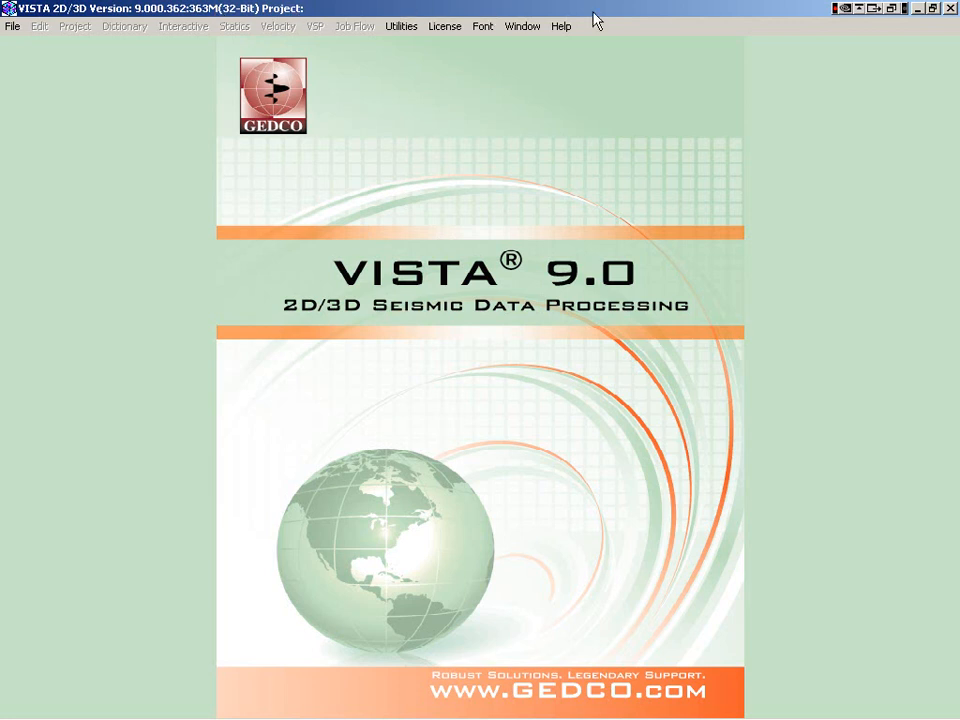
Bring up the Help menu's update check prompt and dismiss it
left_click(560, 26)
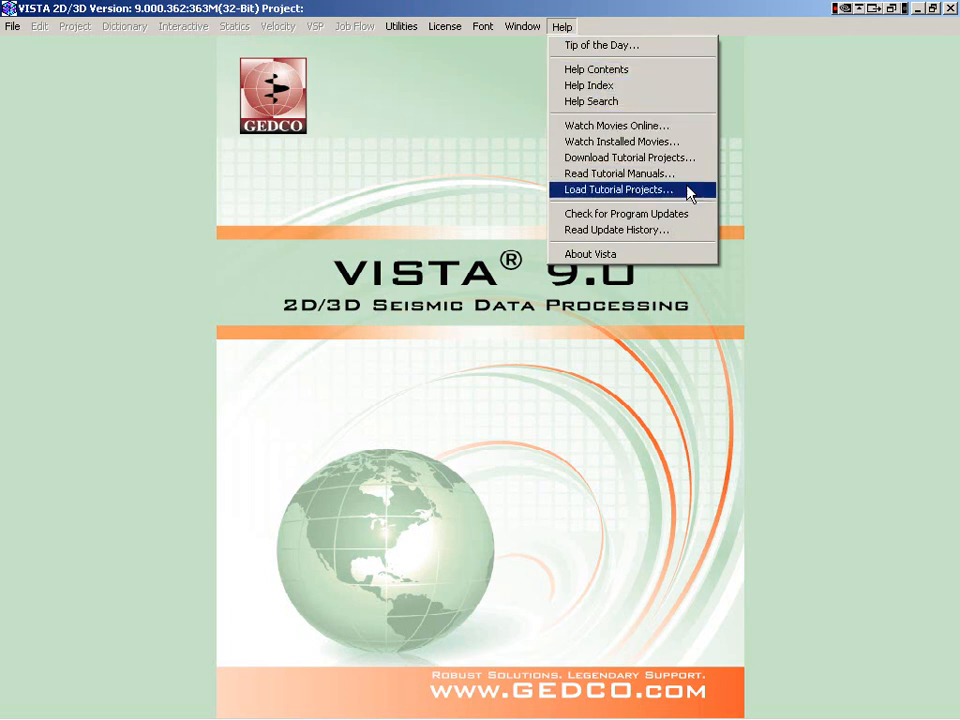
left_click(627, 213)
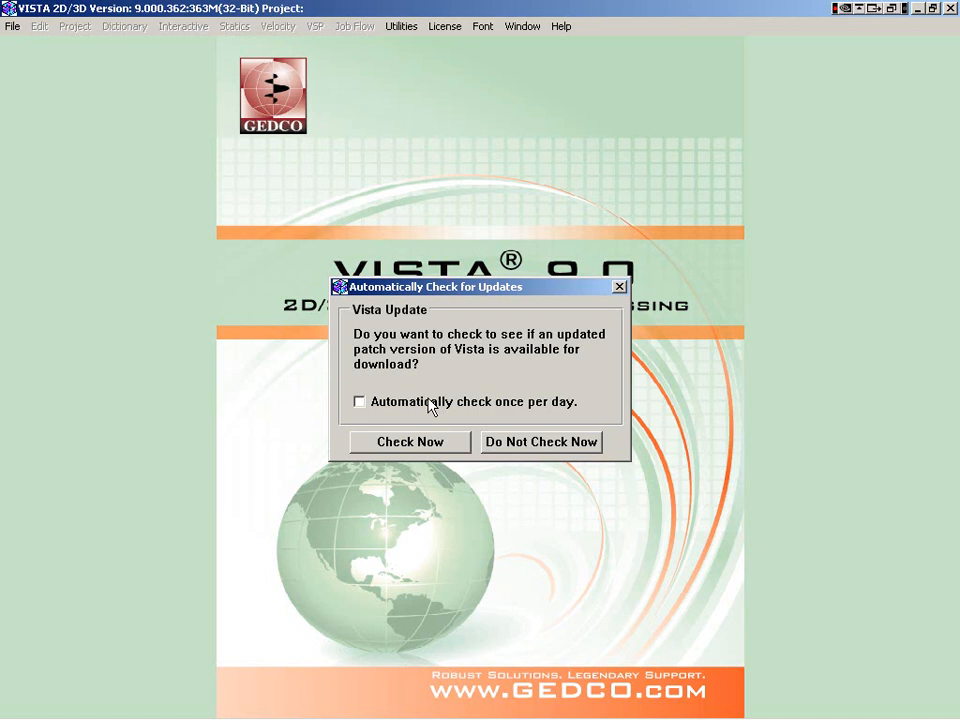
left_click(541, 441)
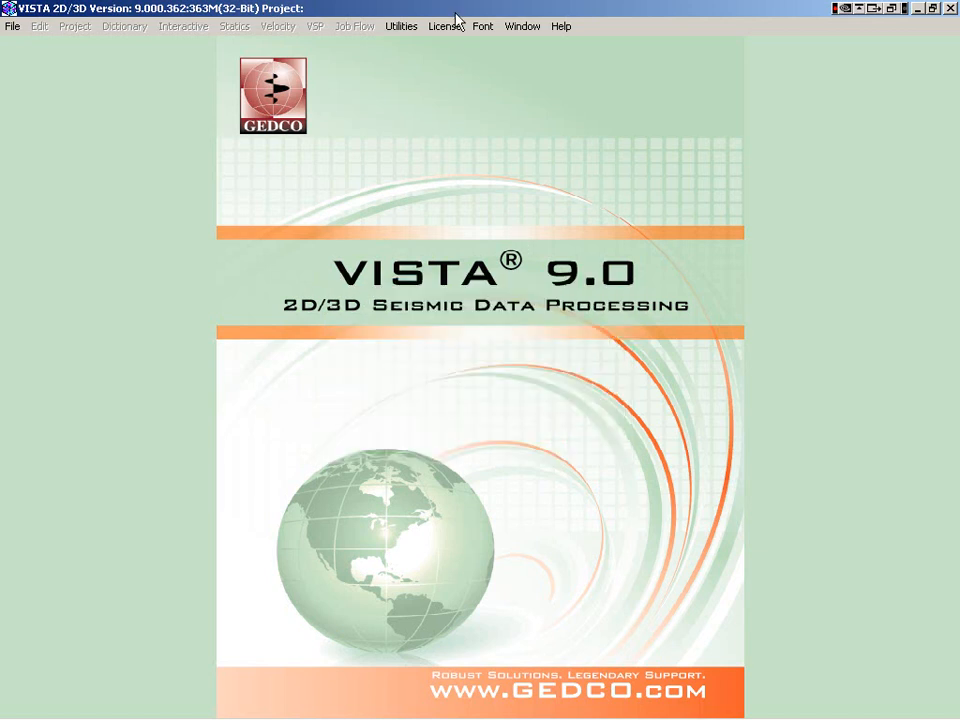
Browse the online tutorial movies page, then list the installed tutorial movies
left_click(561, 26)
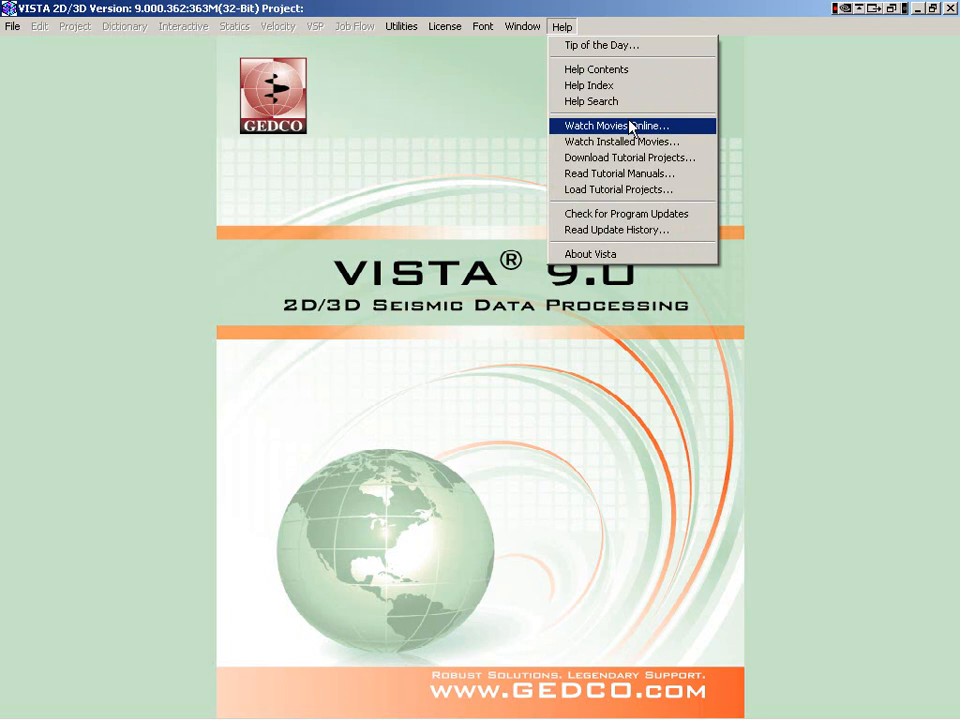
left_click(626, 125)
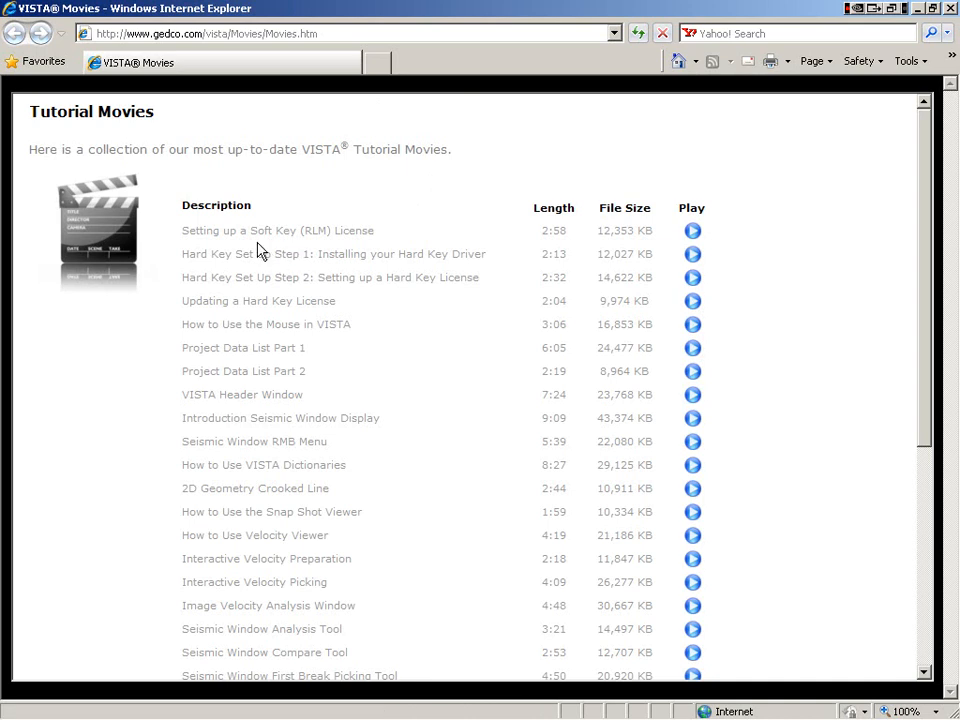
mouse_move(898, 313)
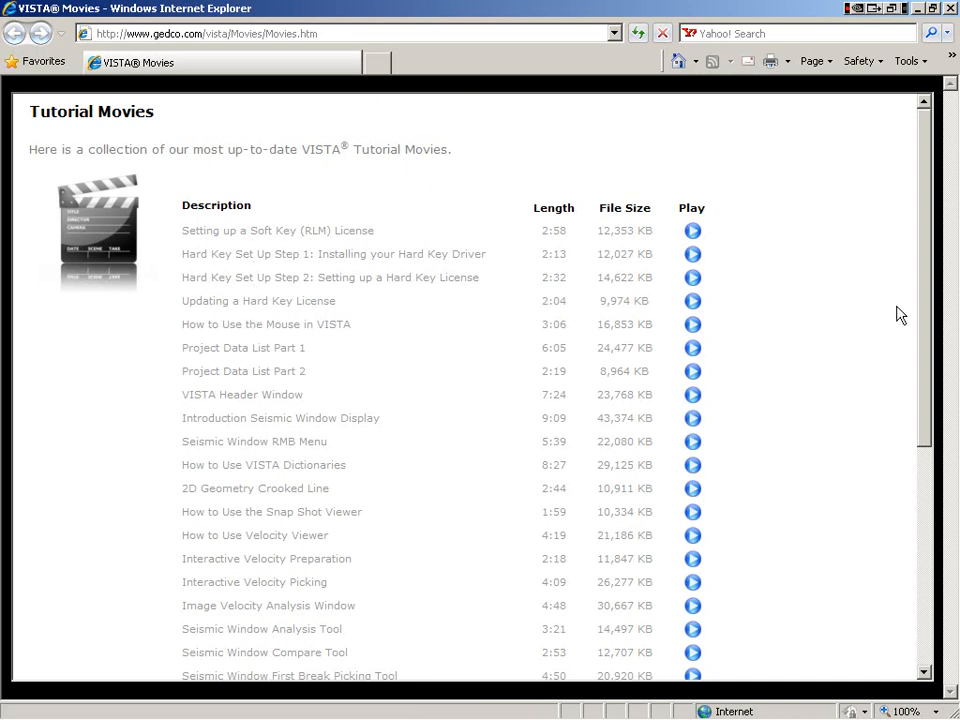
scroll("down", 3)
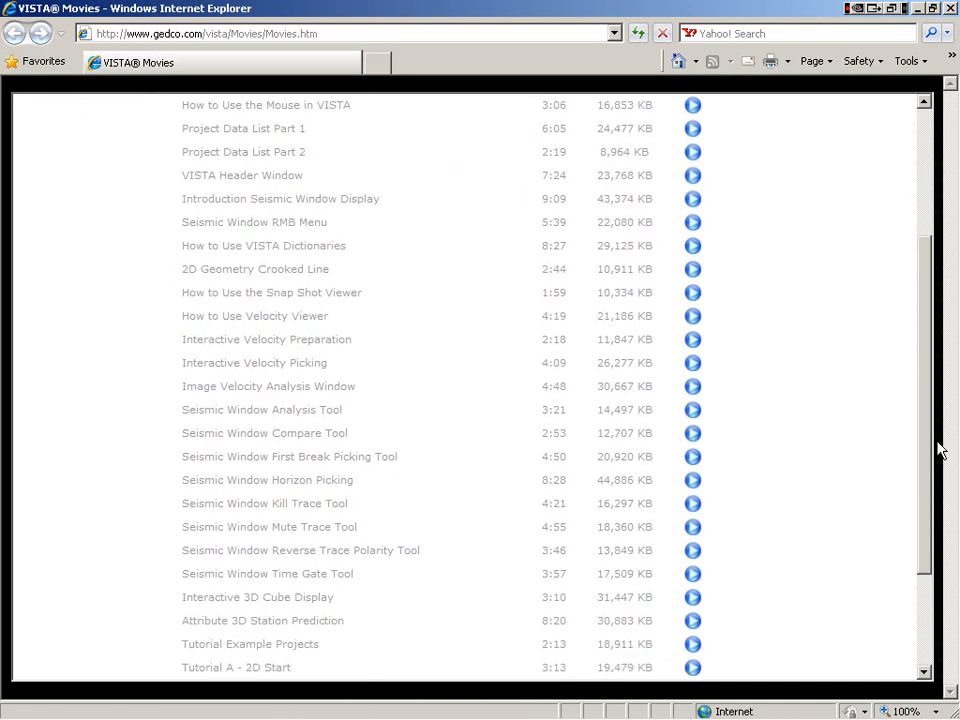
scroll("down", 3)
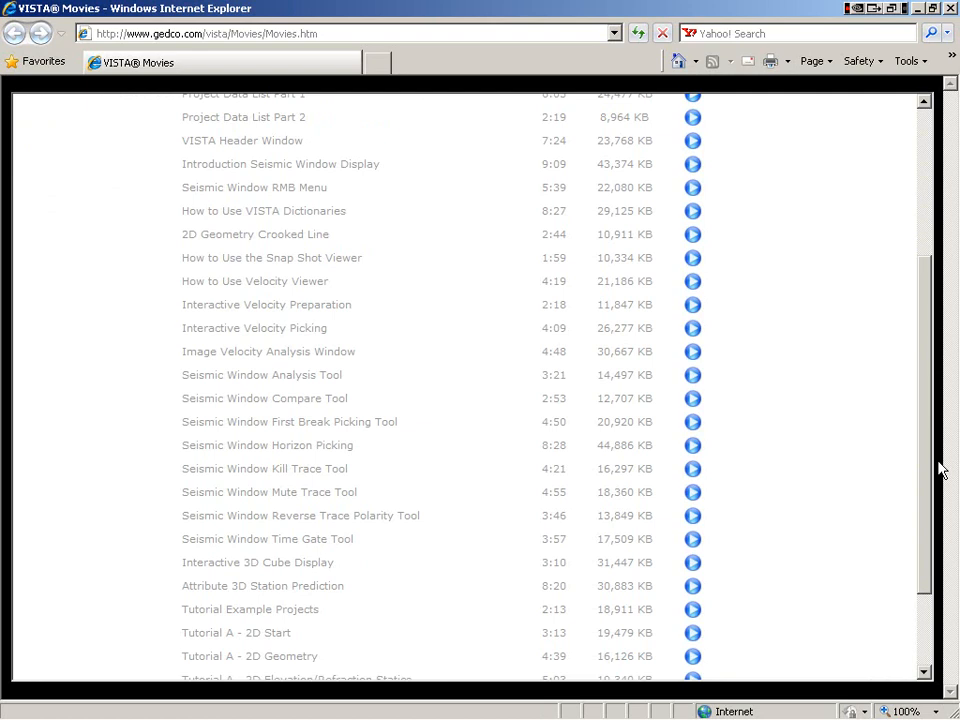
scroll("down", 3)
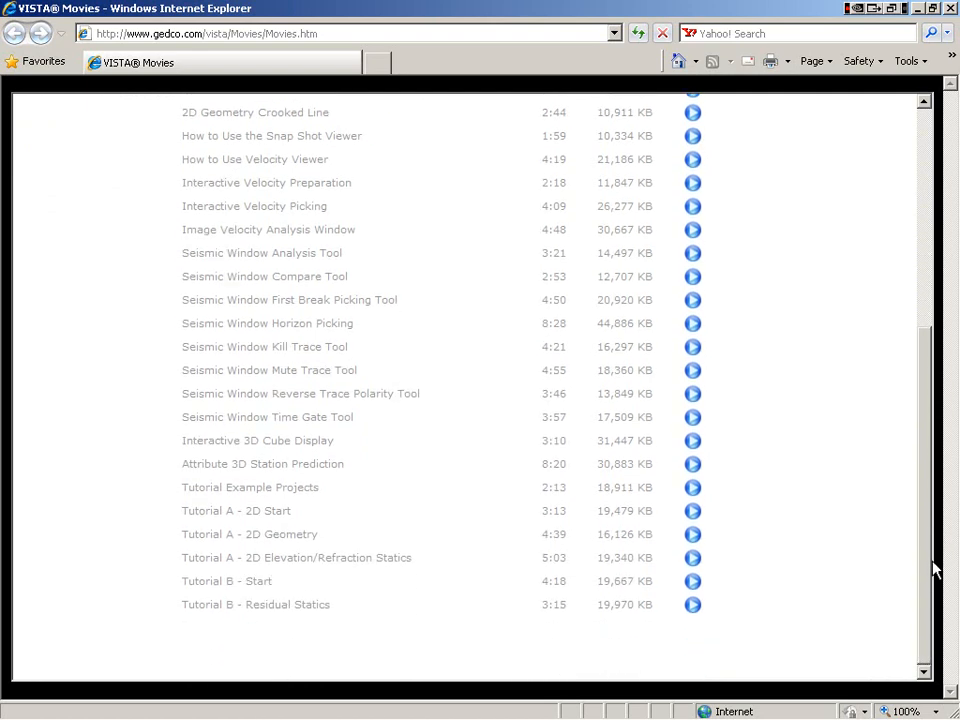
mouse_move(839, 148)
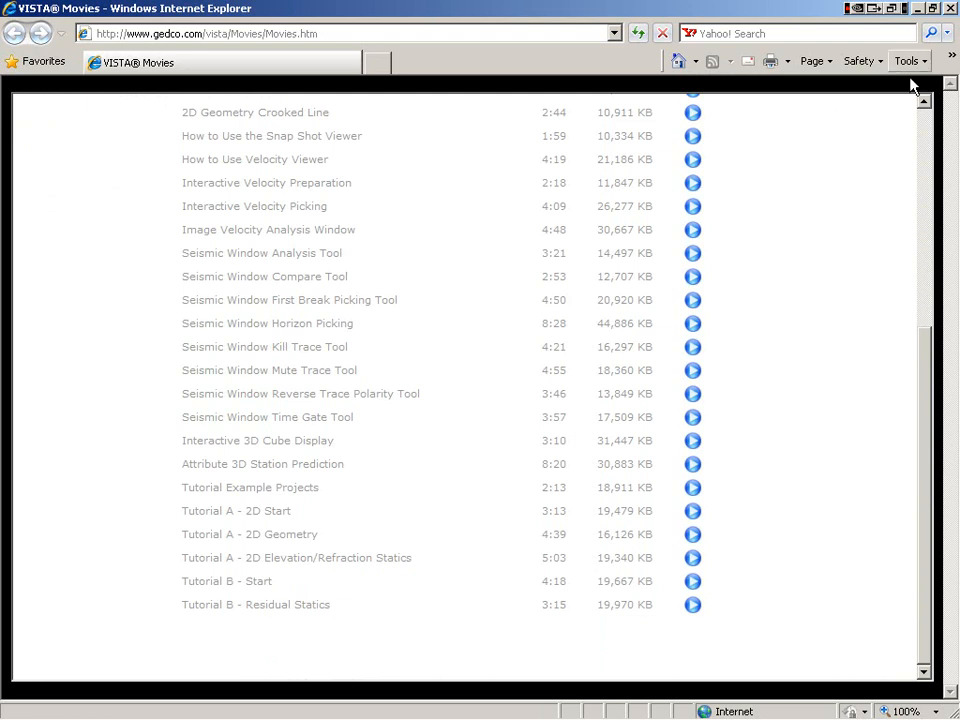
mouse_move(793, 219)
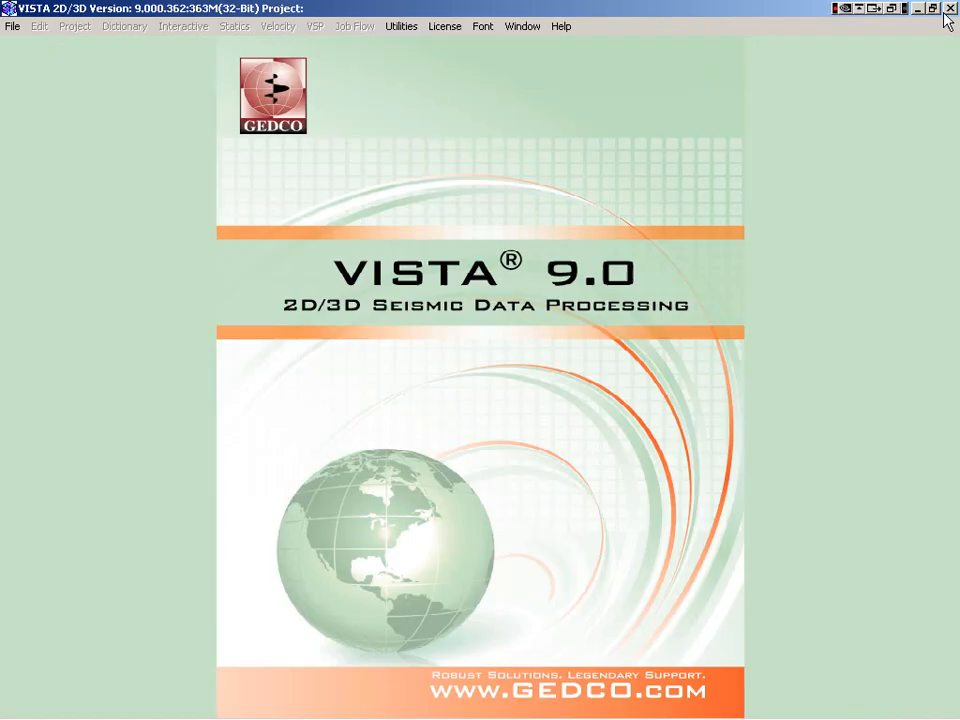
left_click(561, 26)
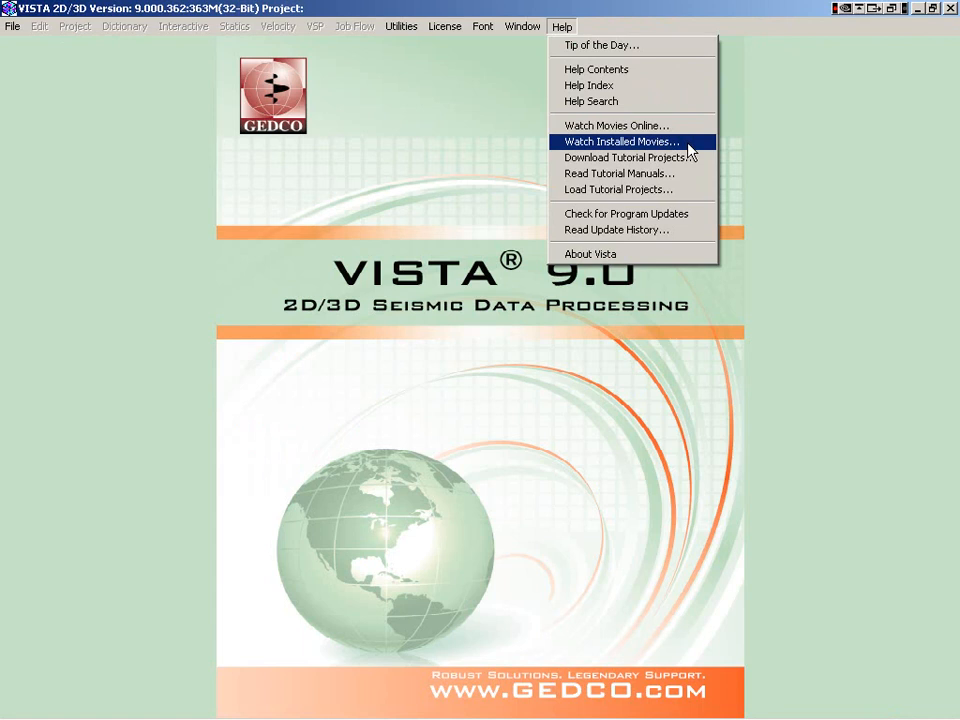
left_click(622, 141)
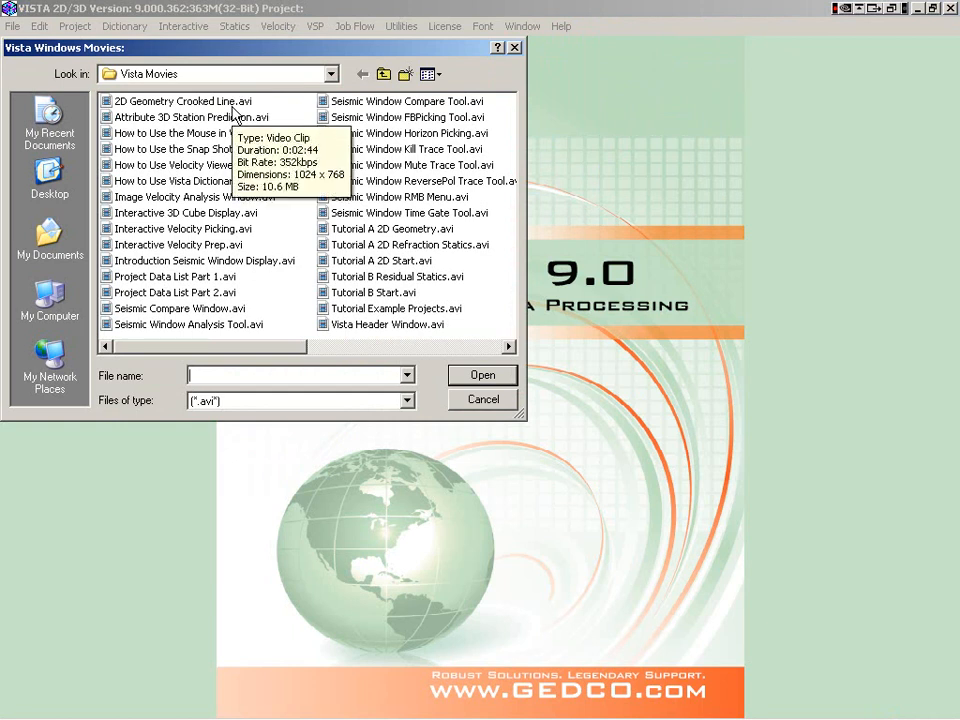
mouse_move(235, 117)
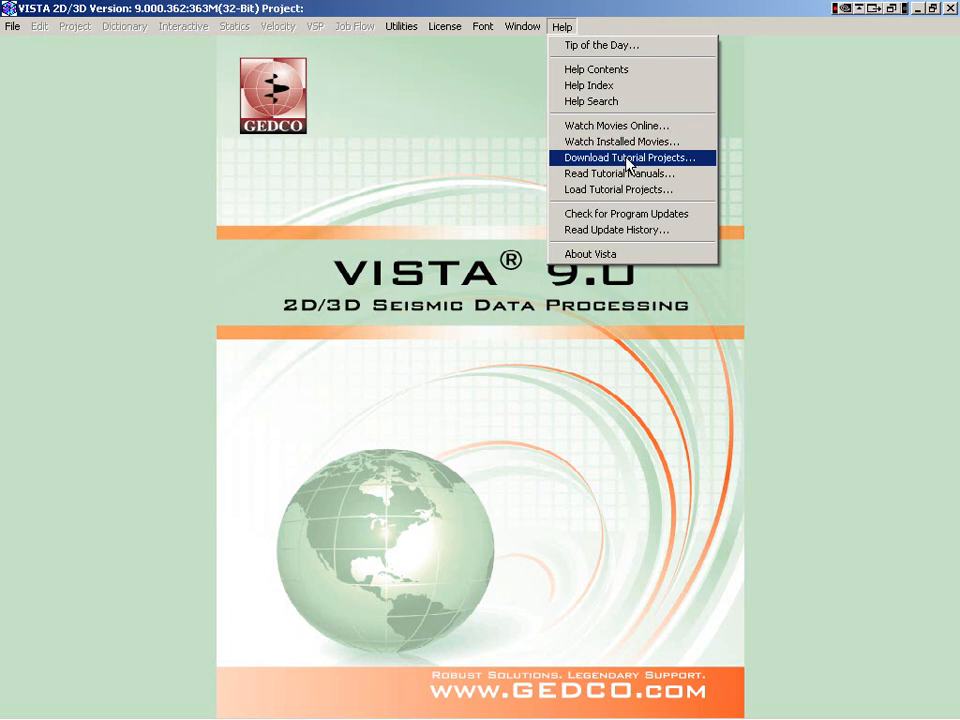
mouse_move(620, 189)
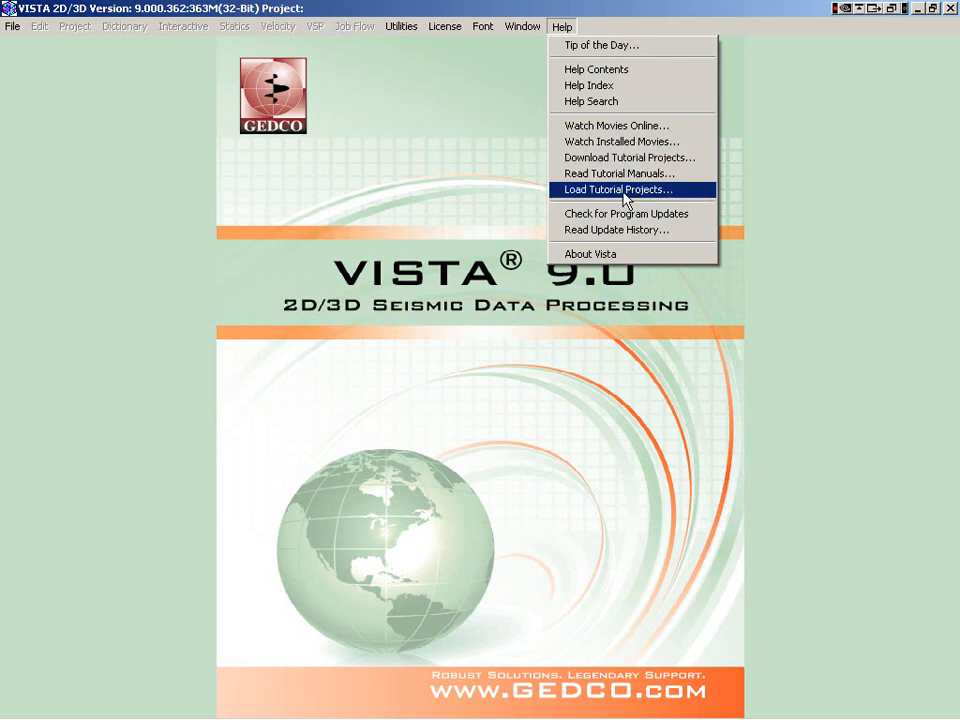
Show the TutorialProjects folder list, then dismiss it to reach Help Contents
left_click(619, 189)
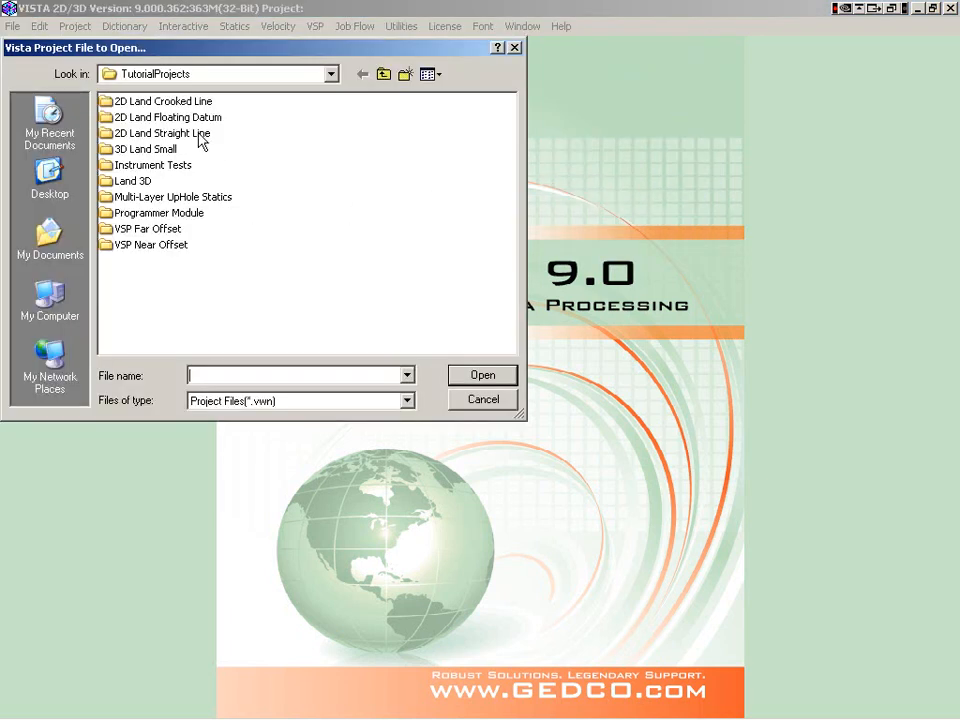
mouse_move(575, 27)
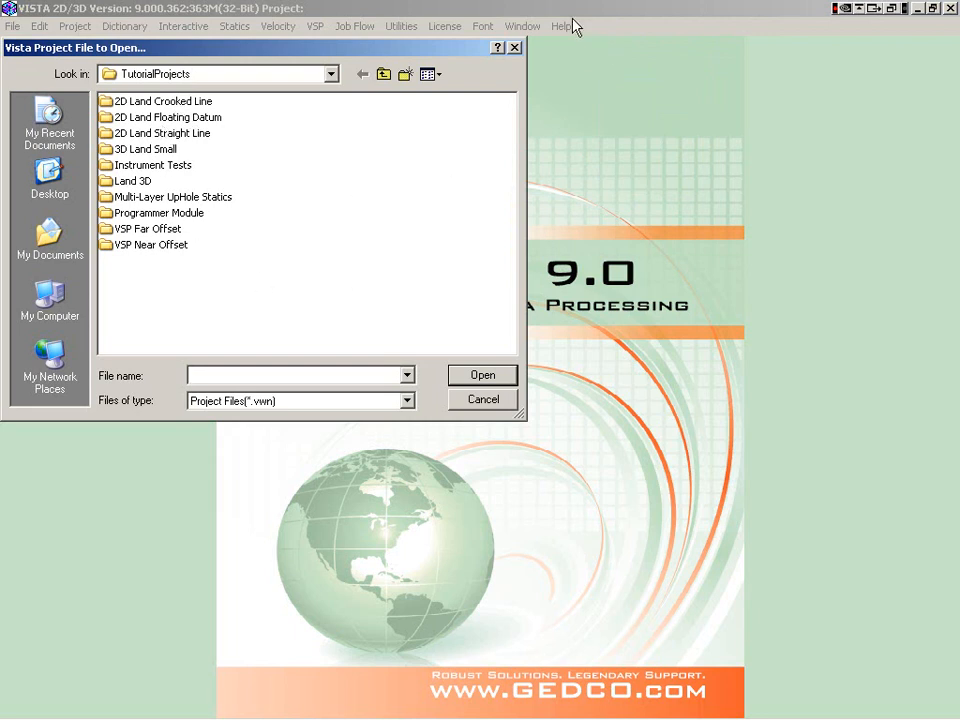
left_click(483, 399)
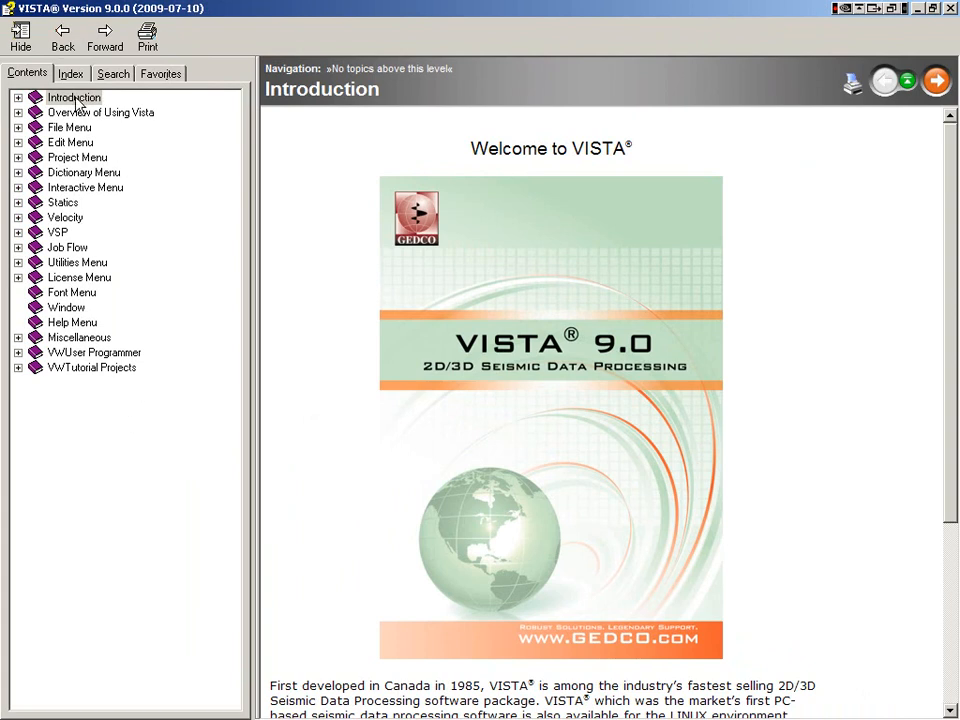
Browse the Straight Line, Crooked Line and 3D Land Small pages, then open Crooked Line's First Break Picks and Statics
left_click(91, 367)
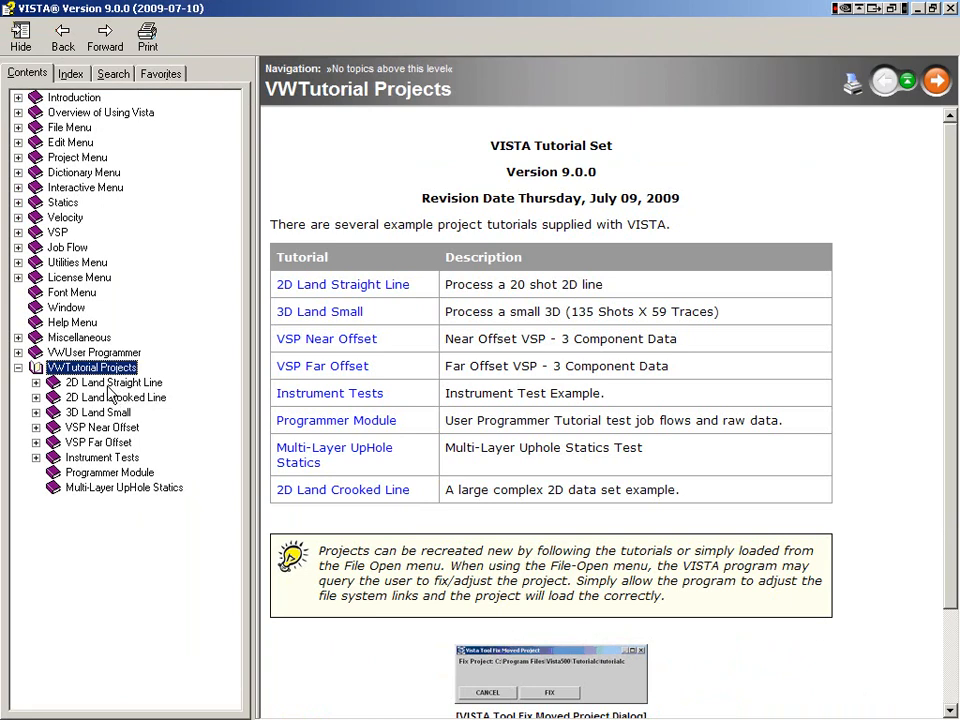
mouse_move(125, 397)
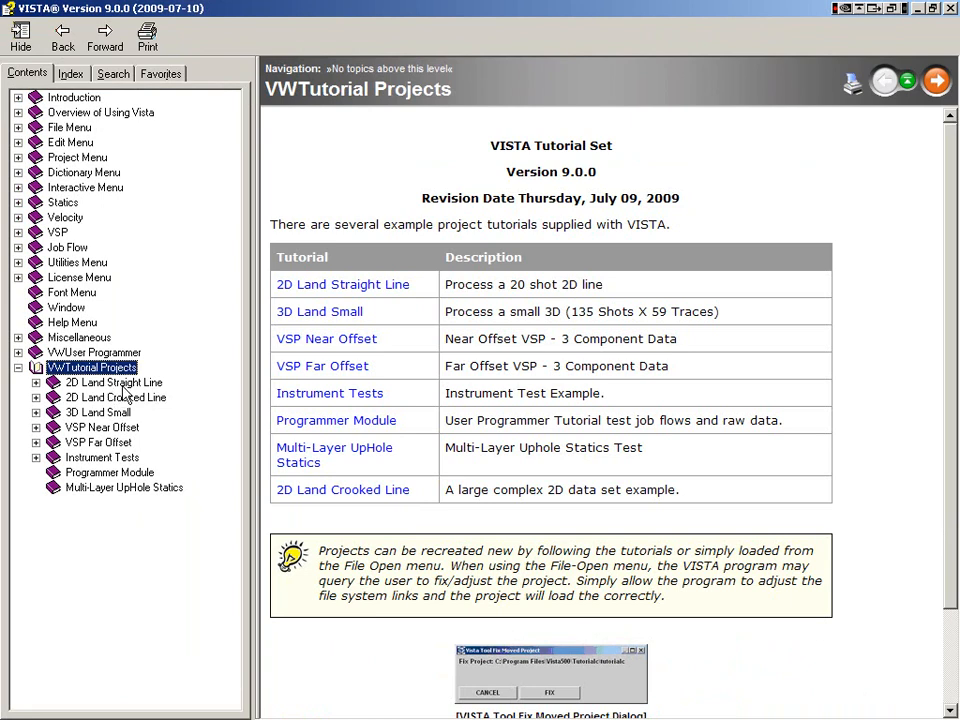
mouse_move(128, 393)
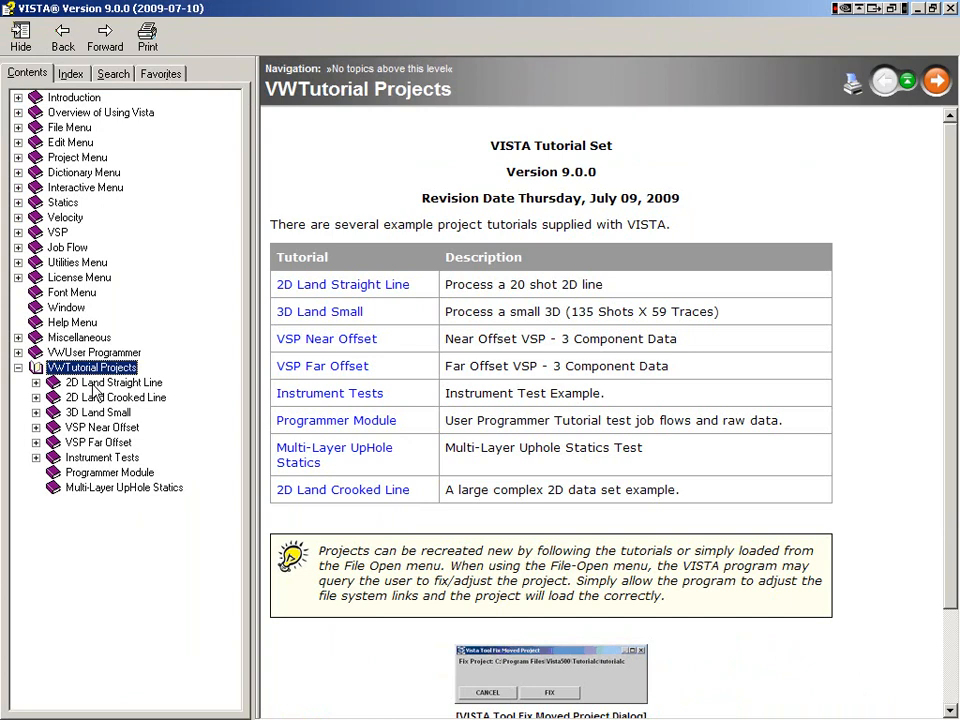
left_click(112, 382)
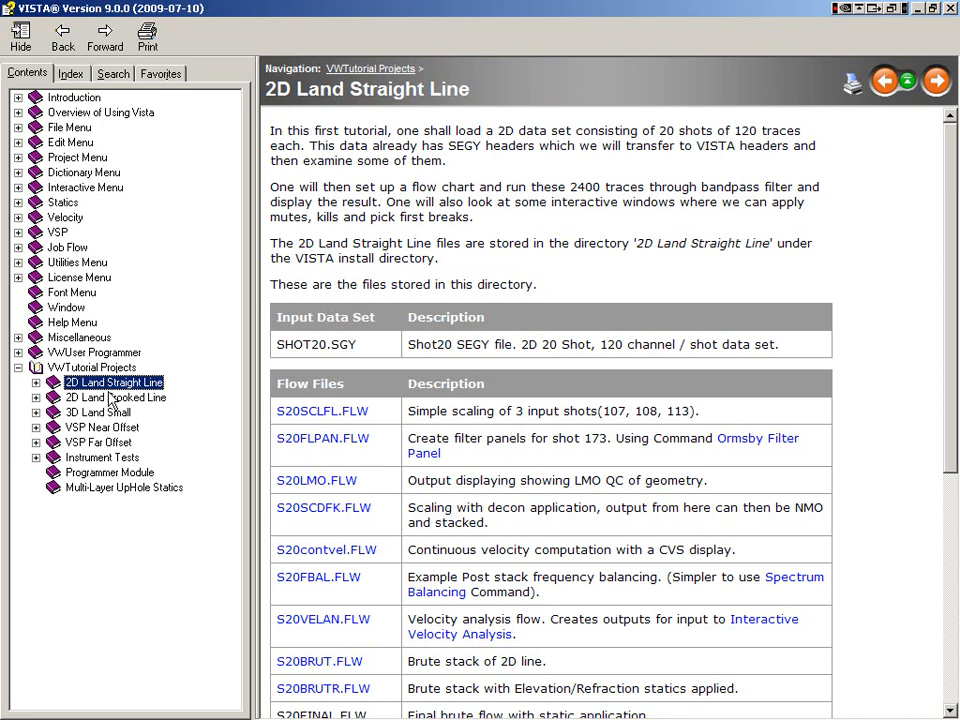
left_click(114, 397)
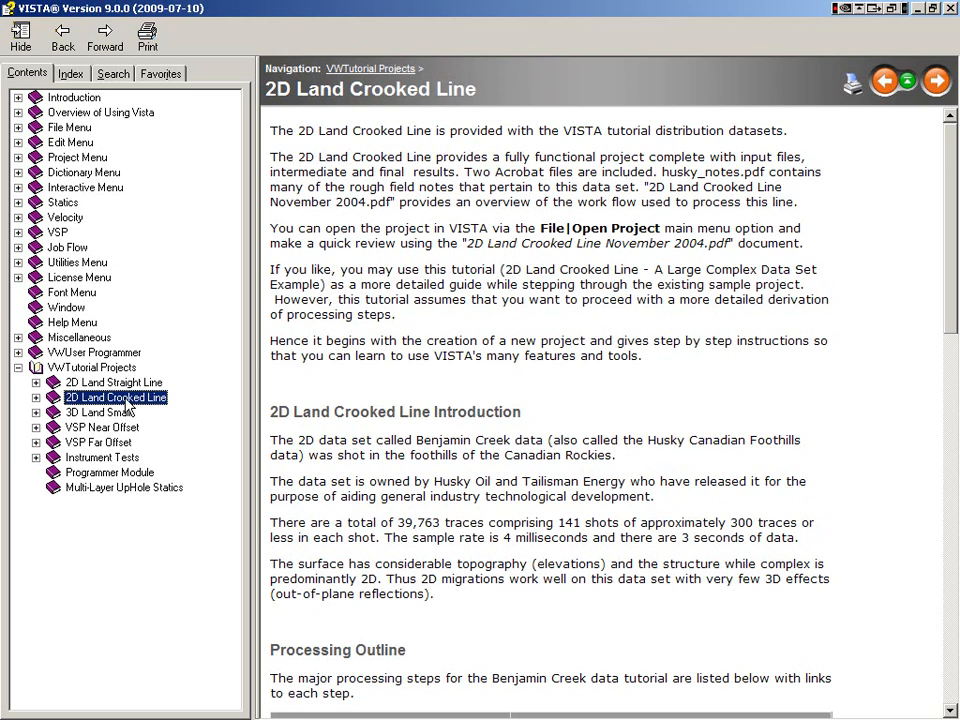
left_click(97, 412)
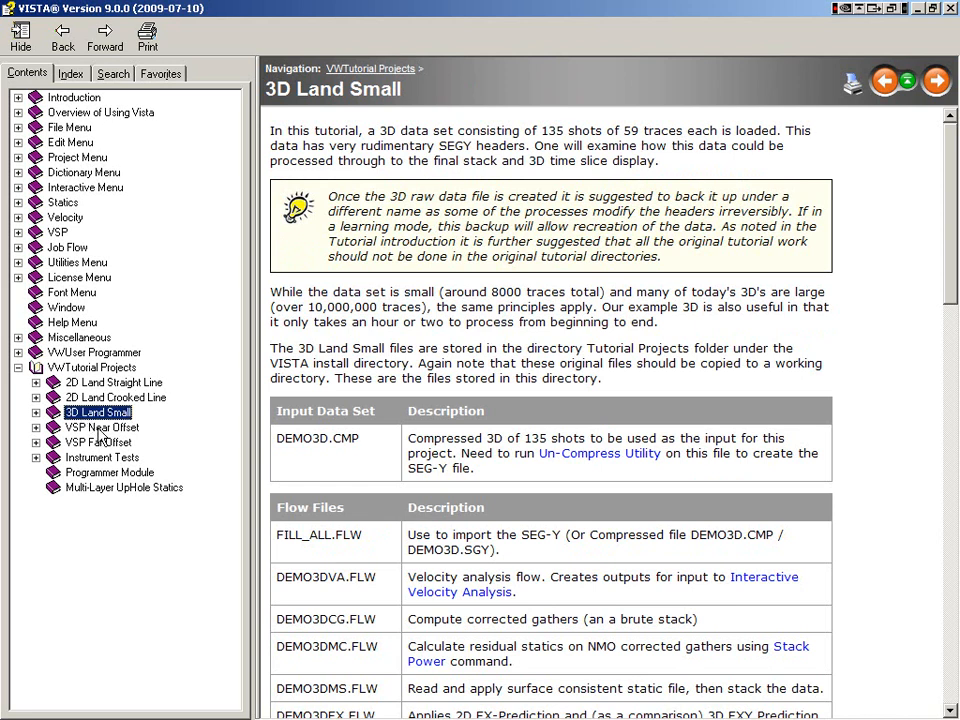
mouse_move(108, 445)
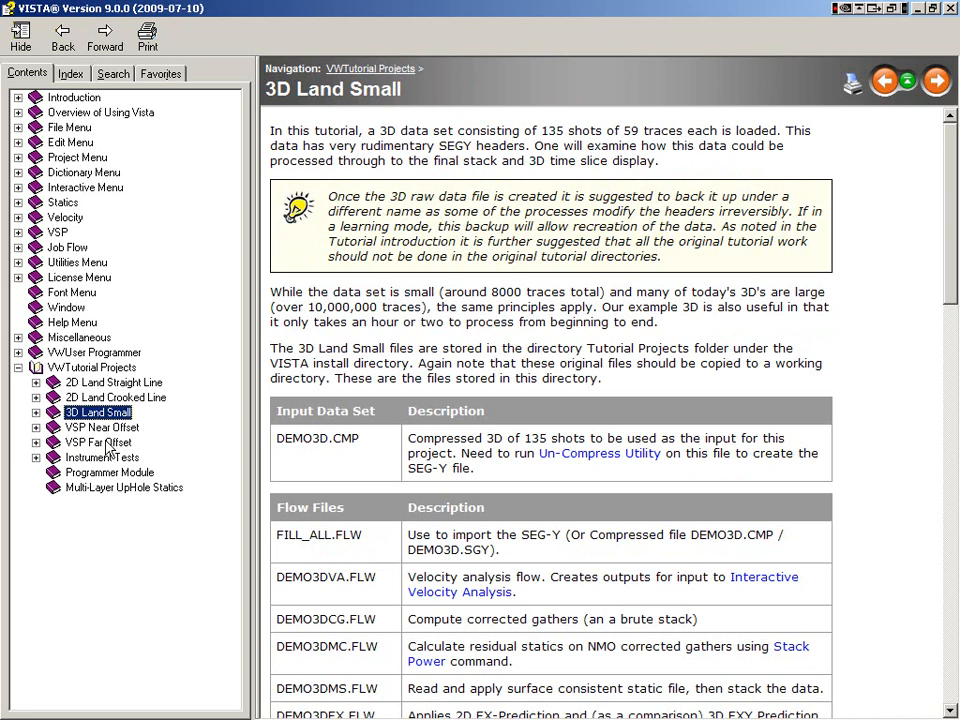
mouse_move(128, 481)
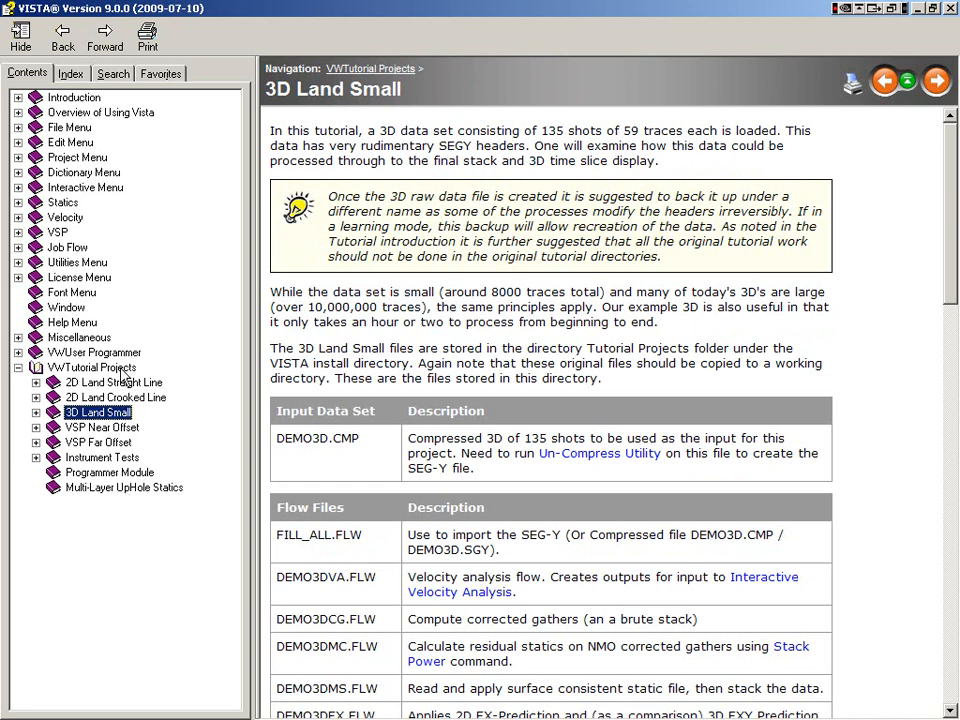
mouse_move(128, 378)
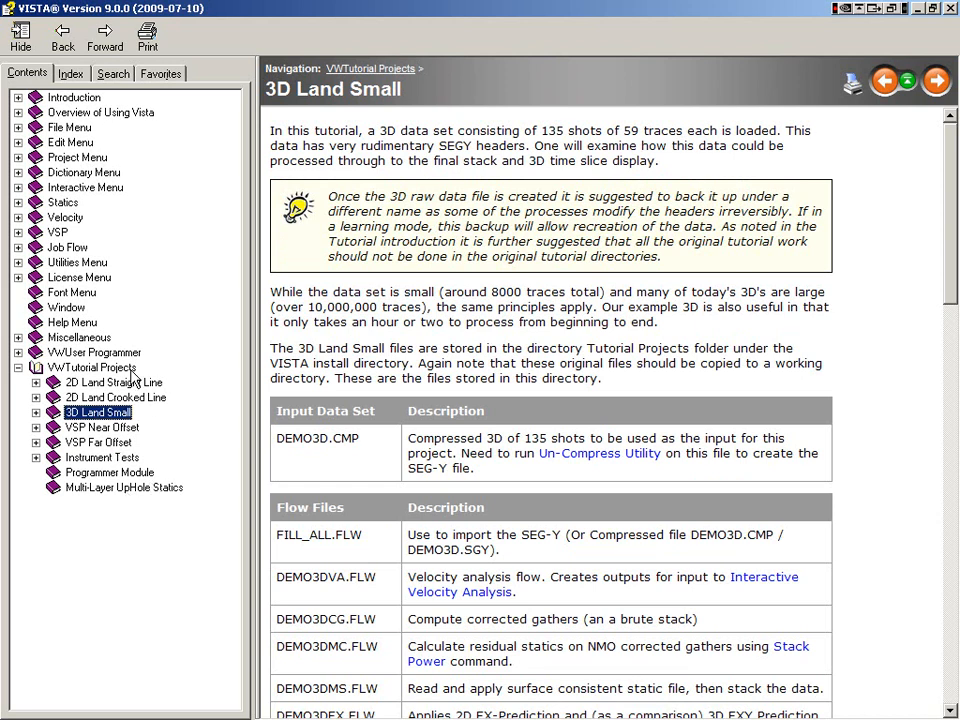
left_click(115, 397)
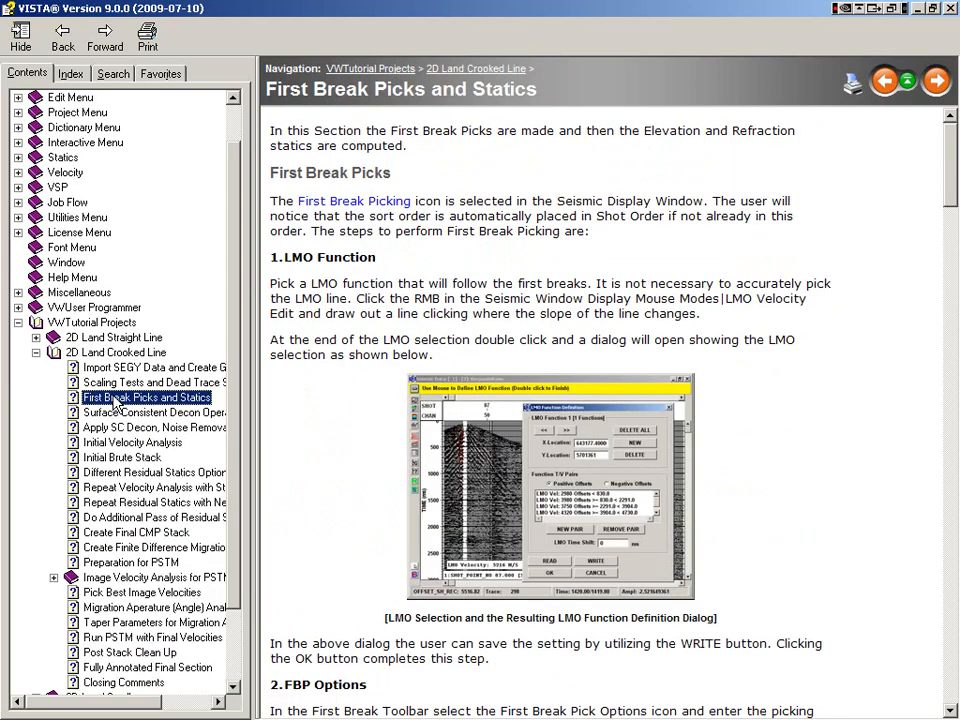
left_click(150, 427)
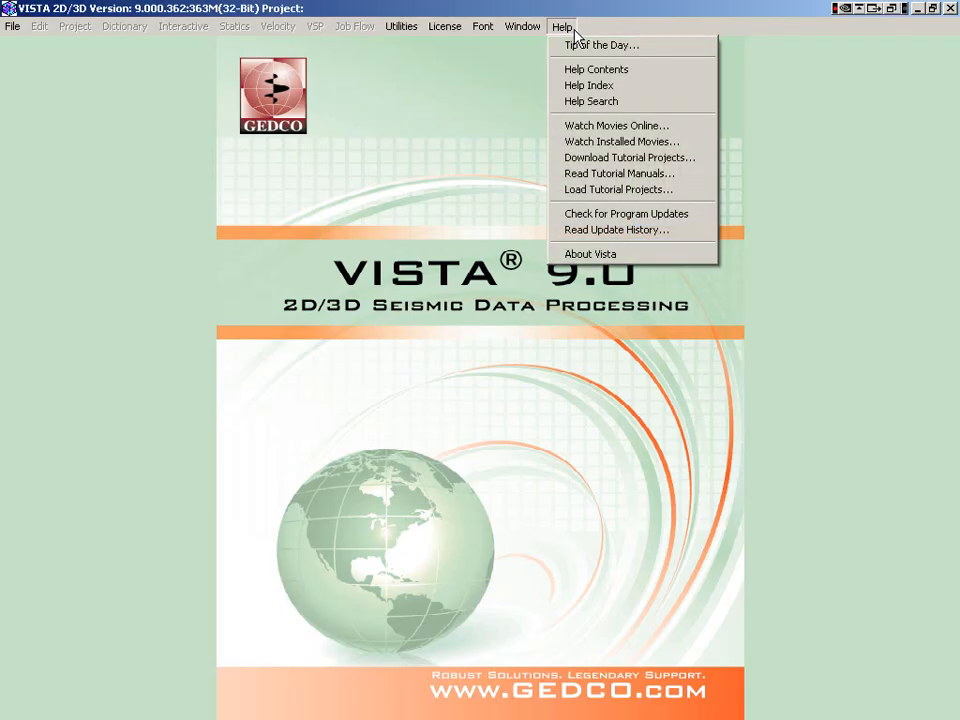
mouse_move(600, 189)
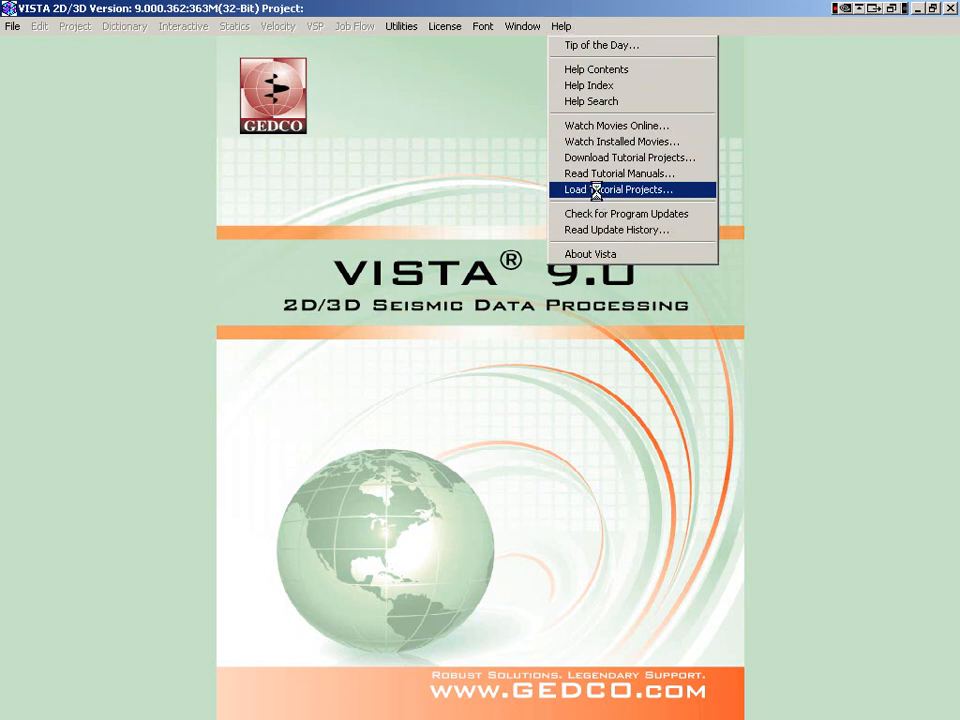
Load the 2D Land Straight Line .vwn project and display the SHOT20 seismic data
left_click(621, 189)
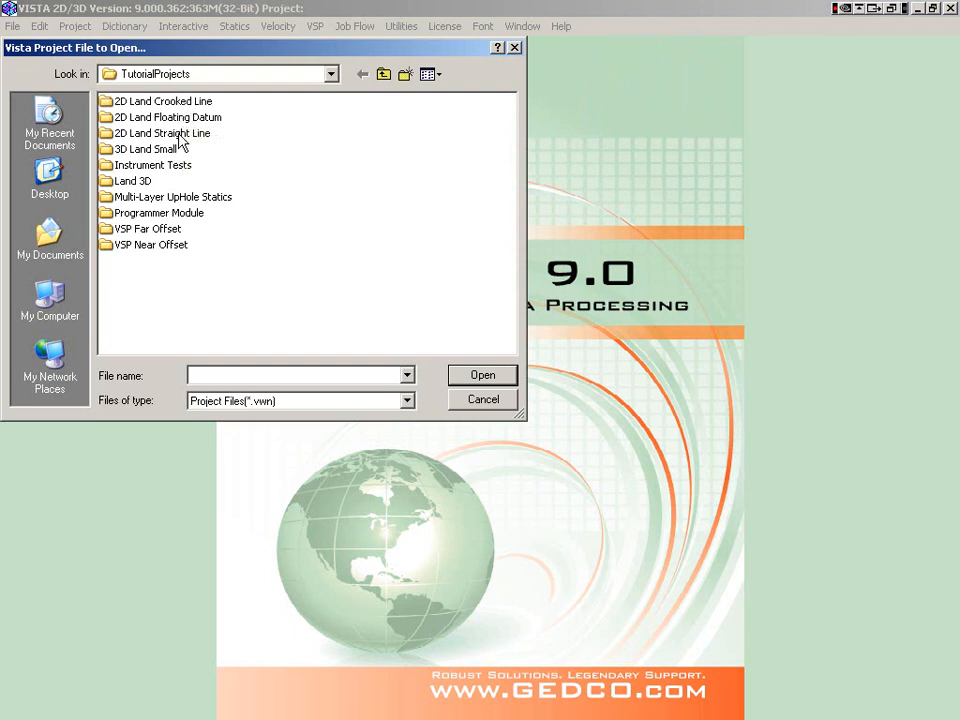
double_click(163, 133)
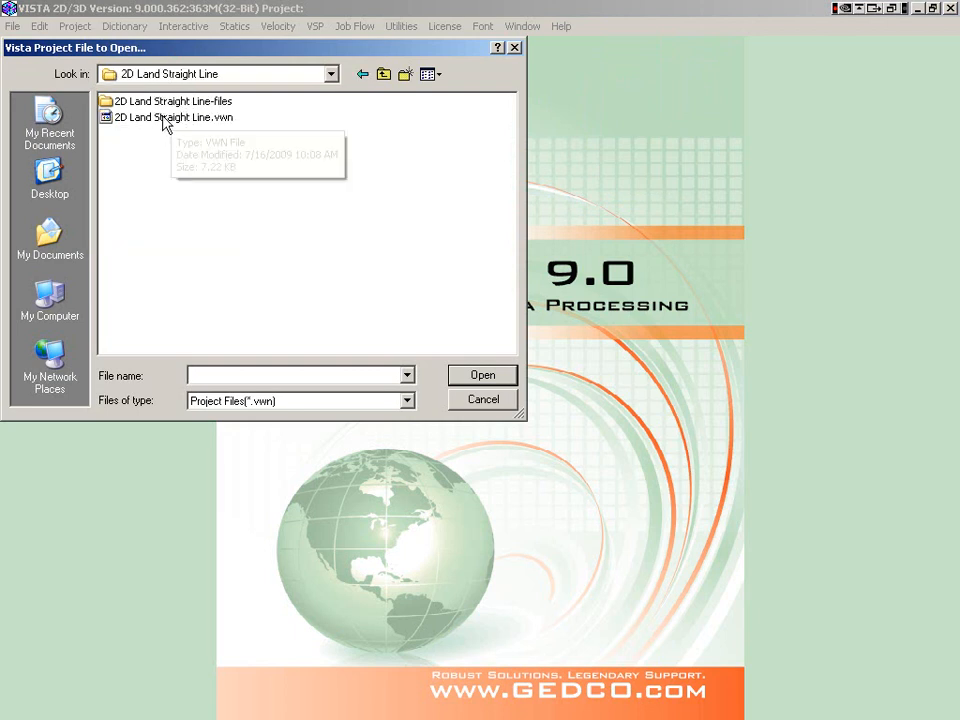
double_click(173, 117)
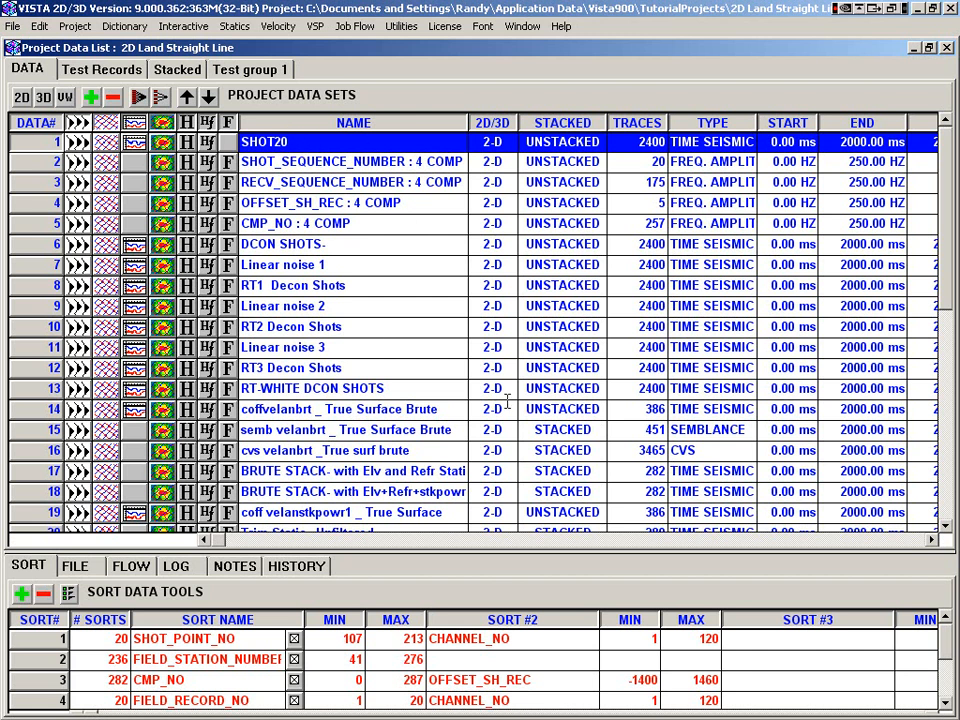
scroll("down", 3)
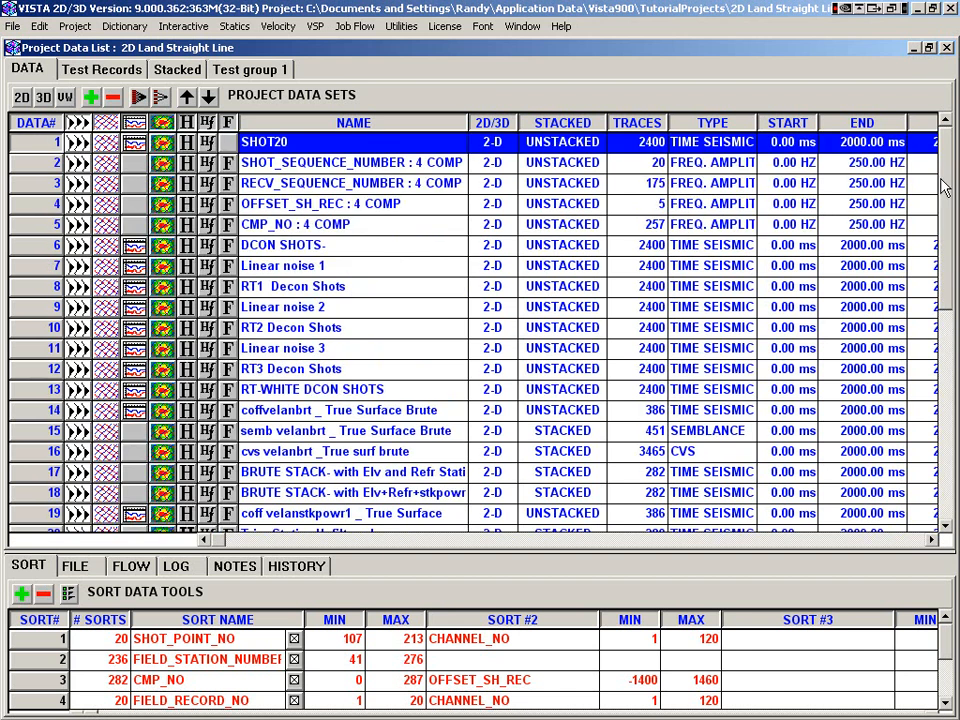
double_click(264, 141)
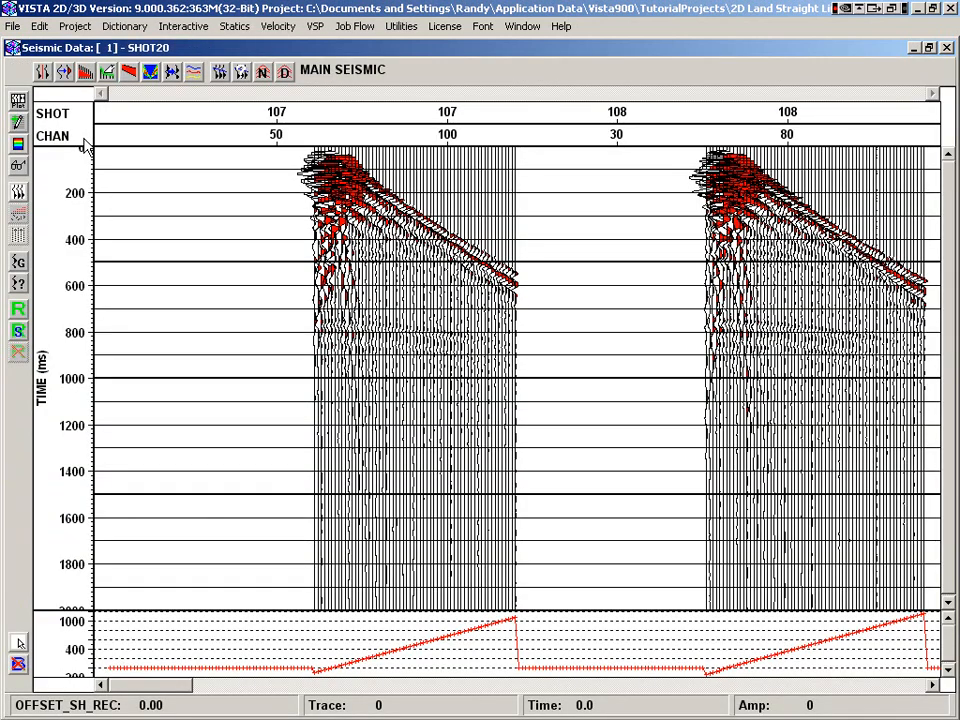
Start Job Flow > Open Flow File and cancel the chooser, leaving an empty flow window
left_click(355, 26)
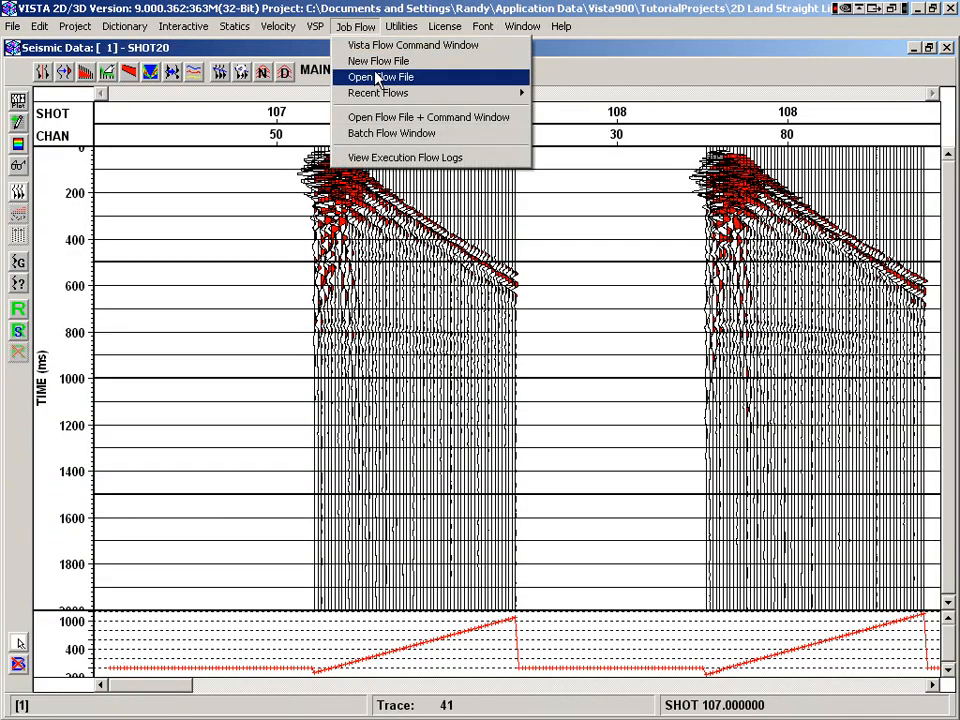
left_click(379, 77)
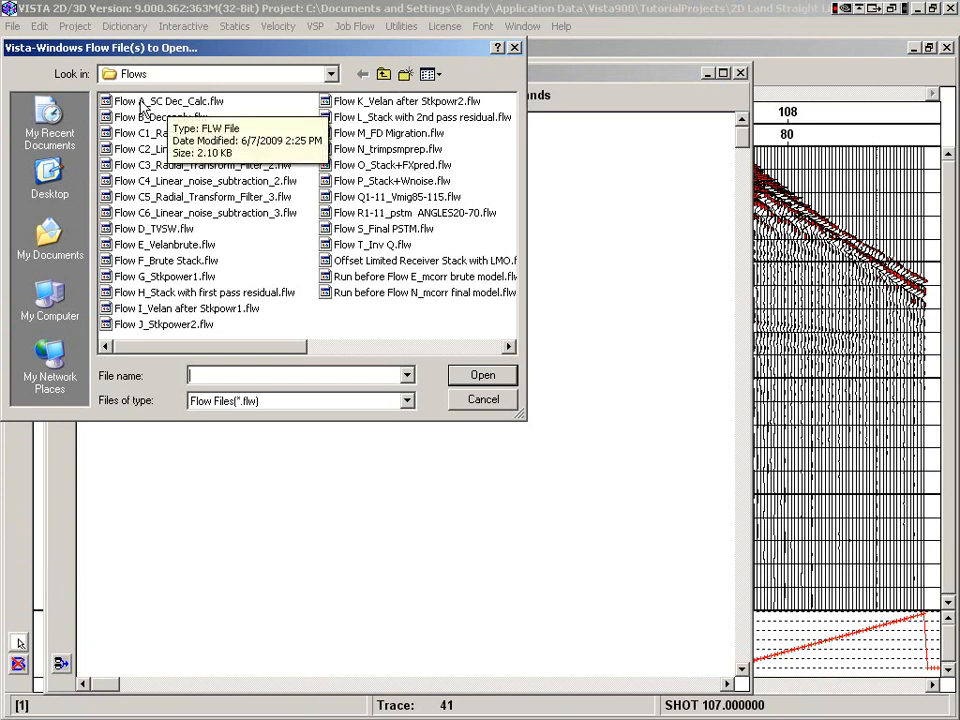
mouse_move(253, 320)
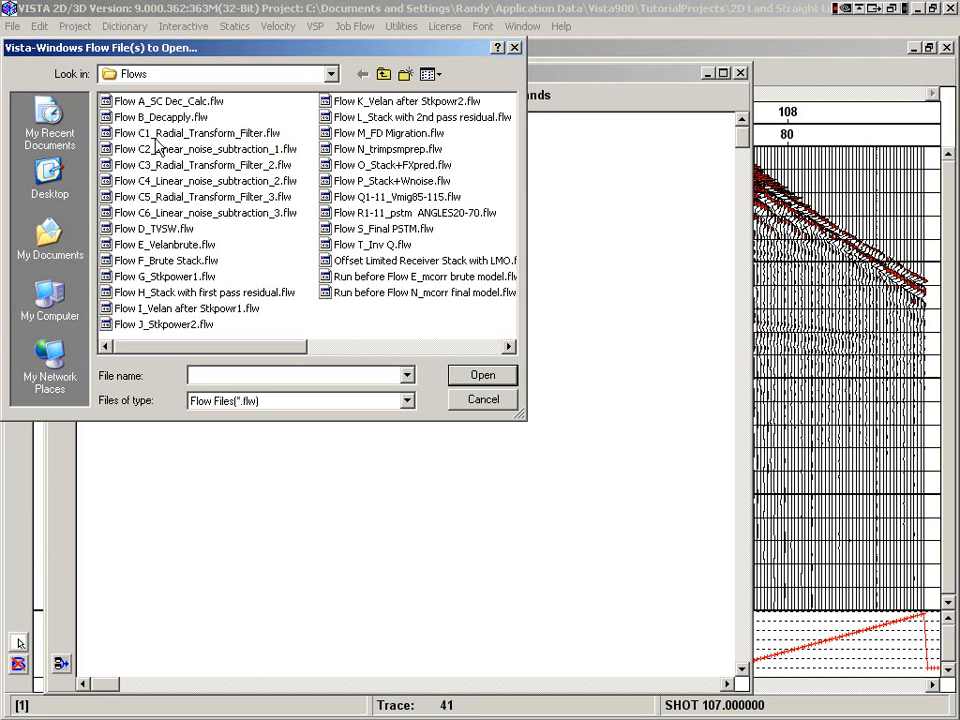
left_click(482, 399)
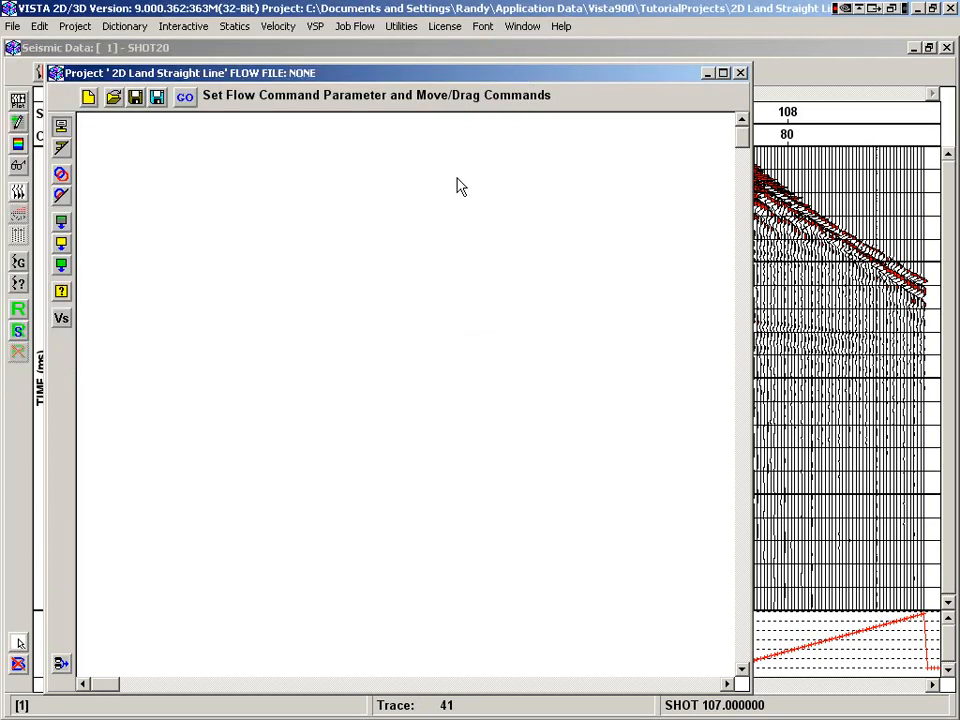